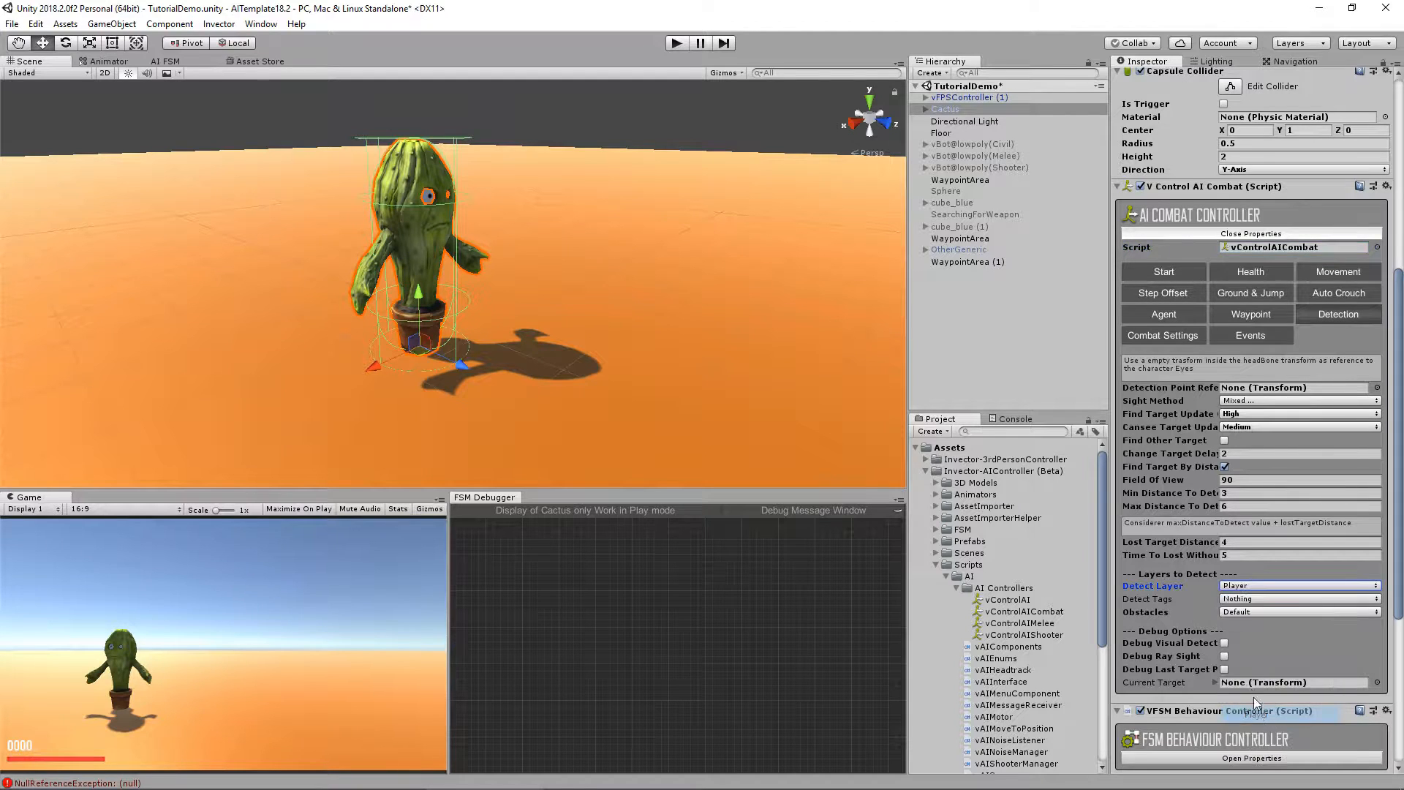
Step: Choose the layer the cactus AI detects, then scroll down to the combat settings
left_click(1296, 585)
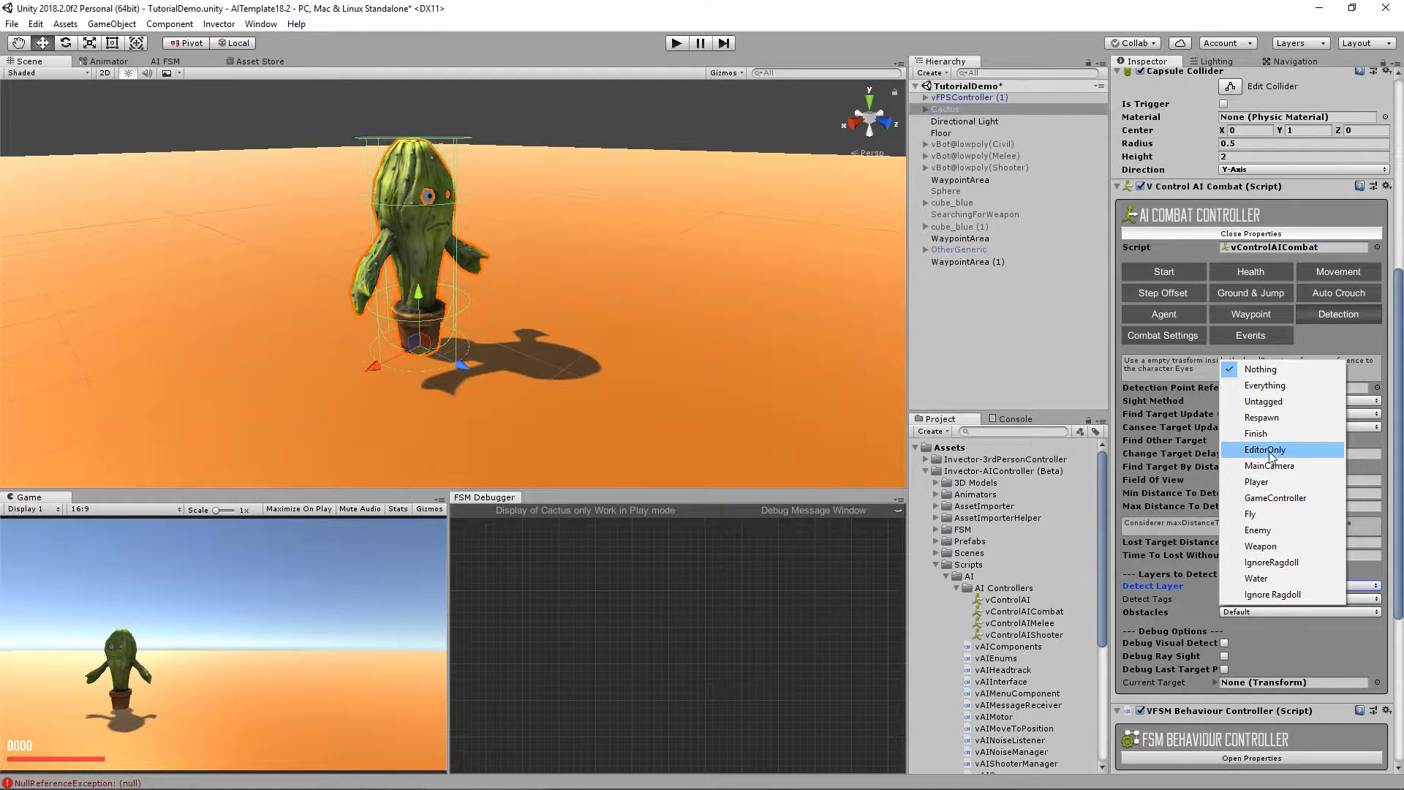
left_click(1163, 327)
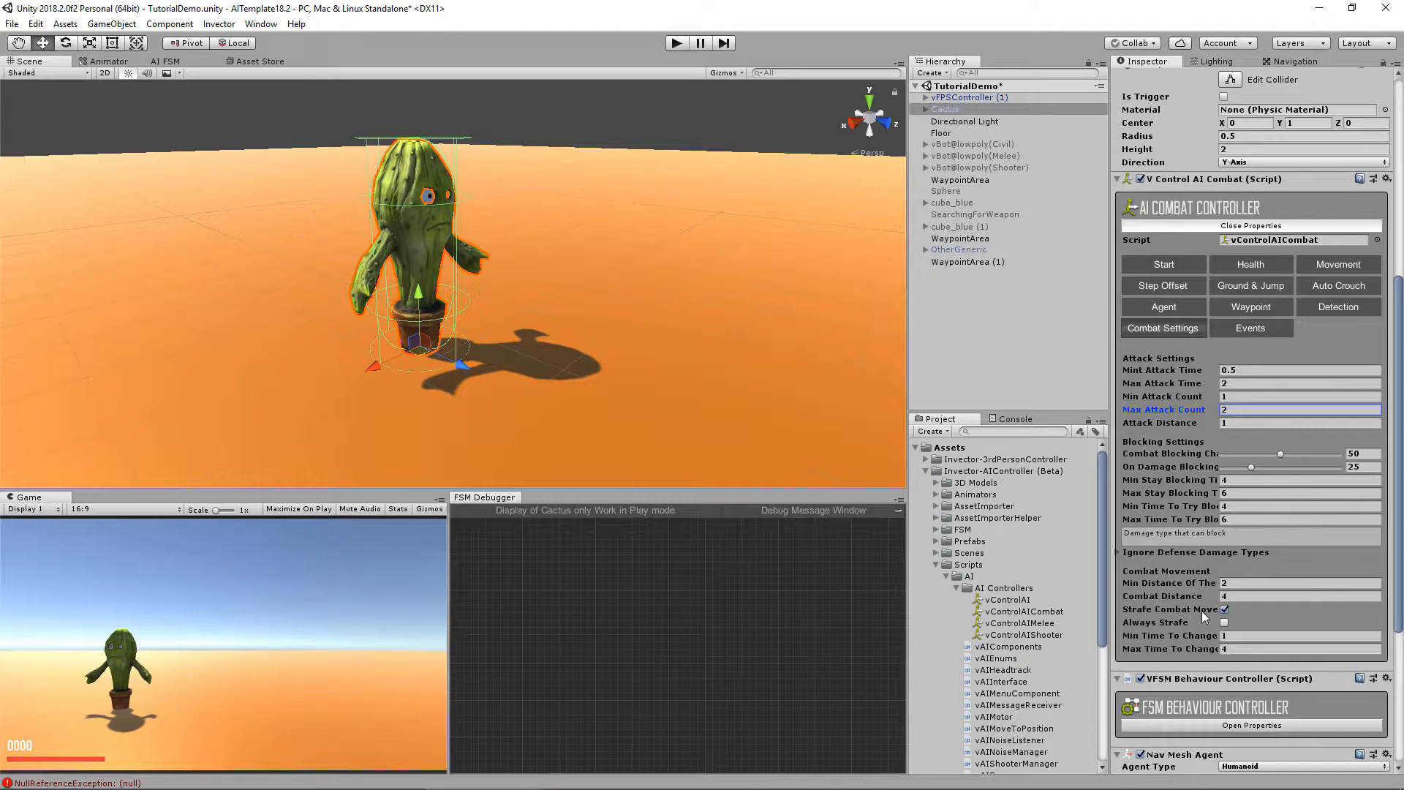
scroll("down", 3)
type("RightHand")
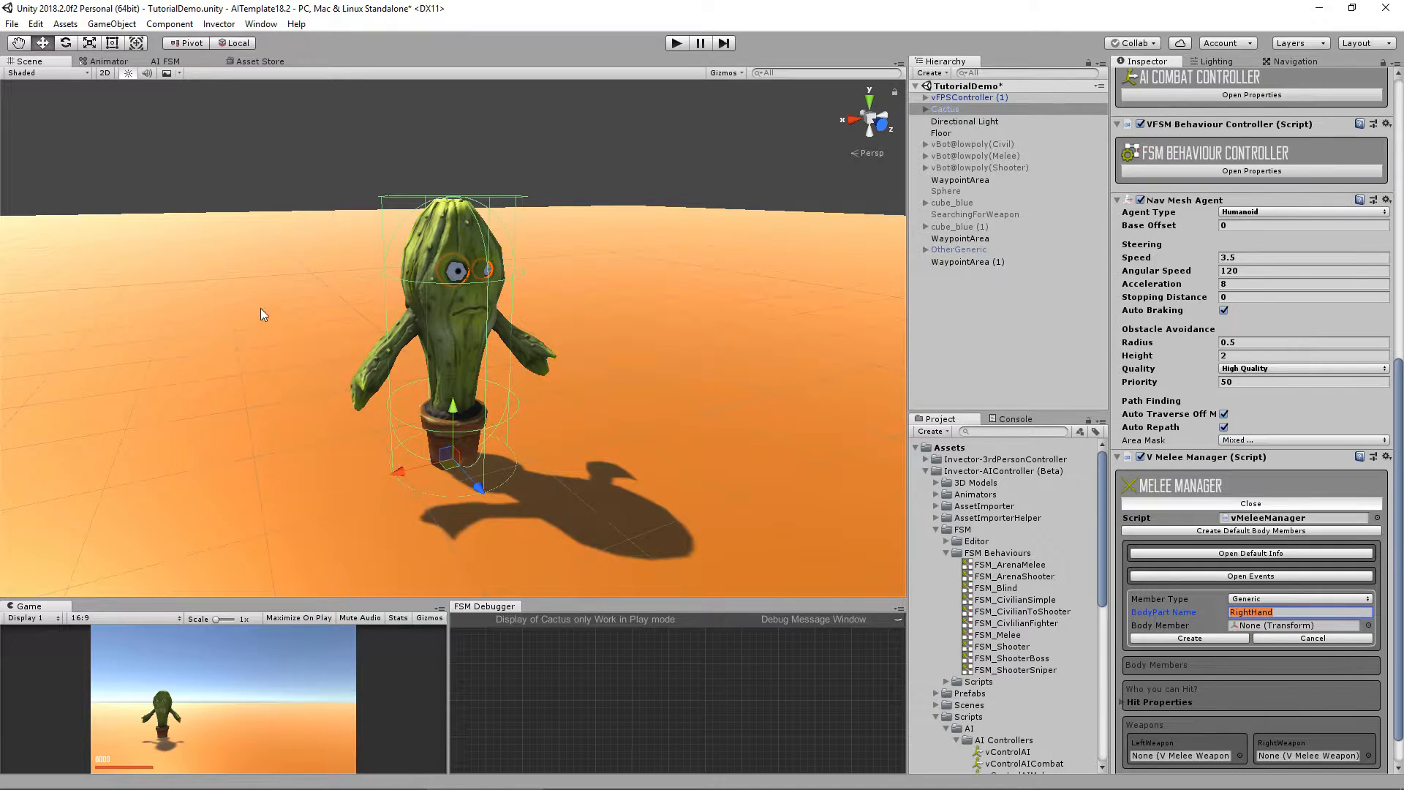
Step: Create the RightHand body member in the cactus's V Melee Manager
left_click(1188, 638)
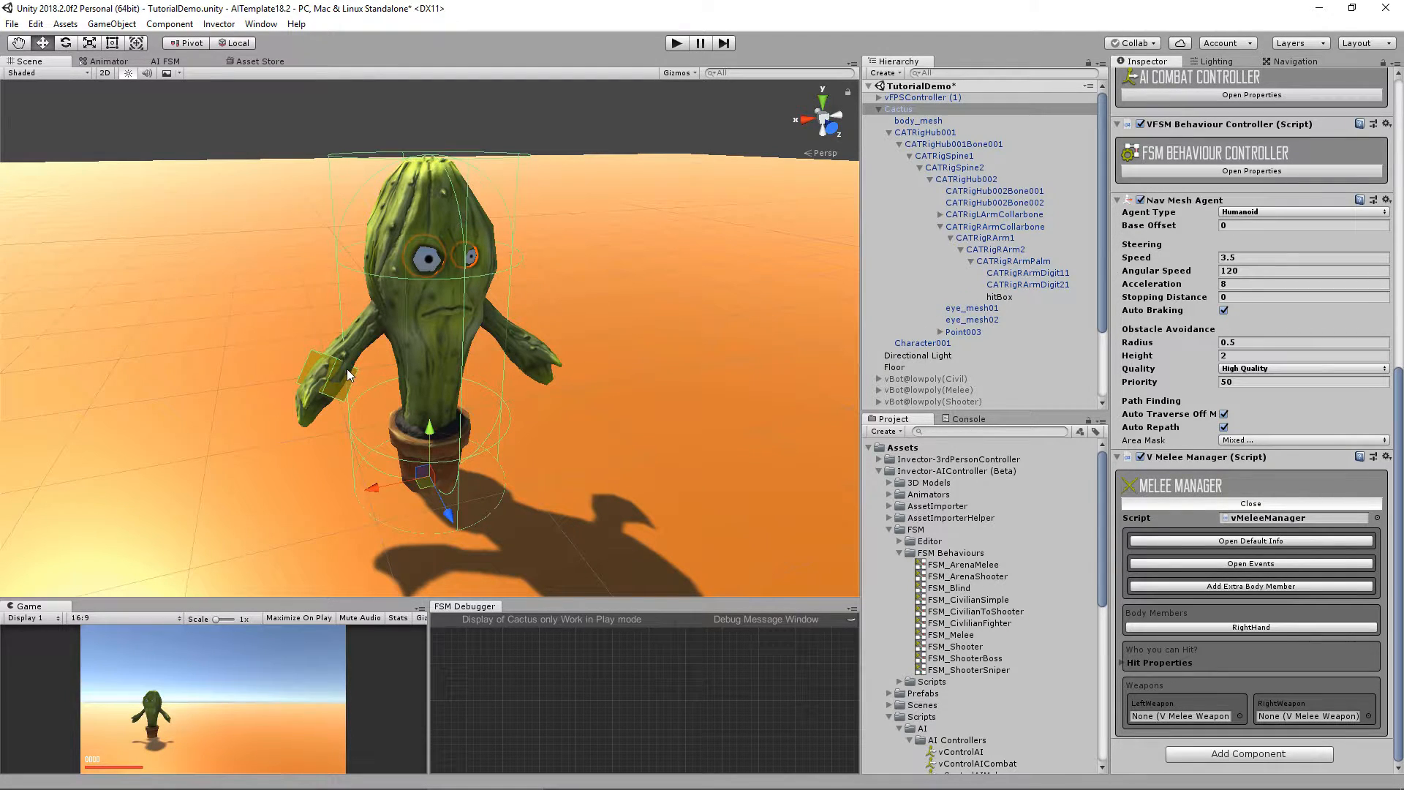
Step: Select the hitbox on the cactus's right hand, then move on to the animator's Attacks state machine
left_click(997, 296)
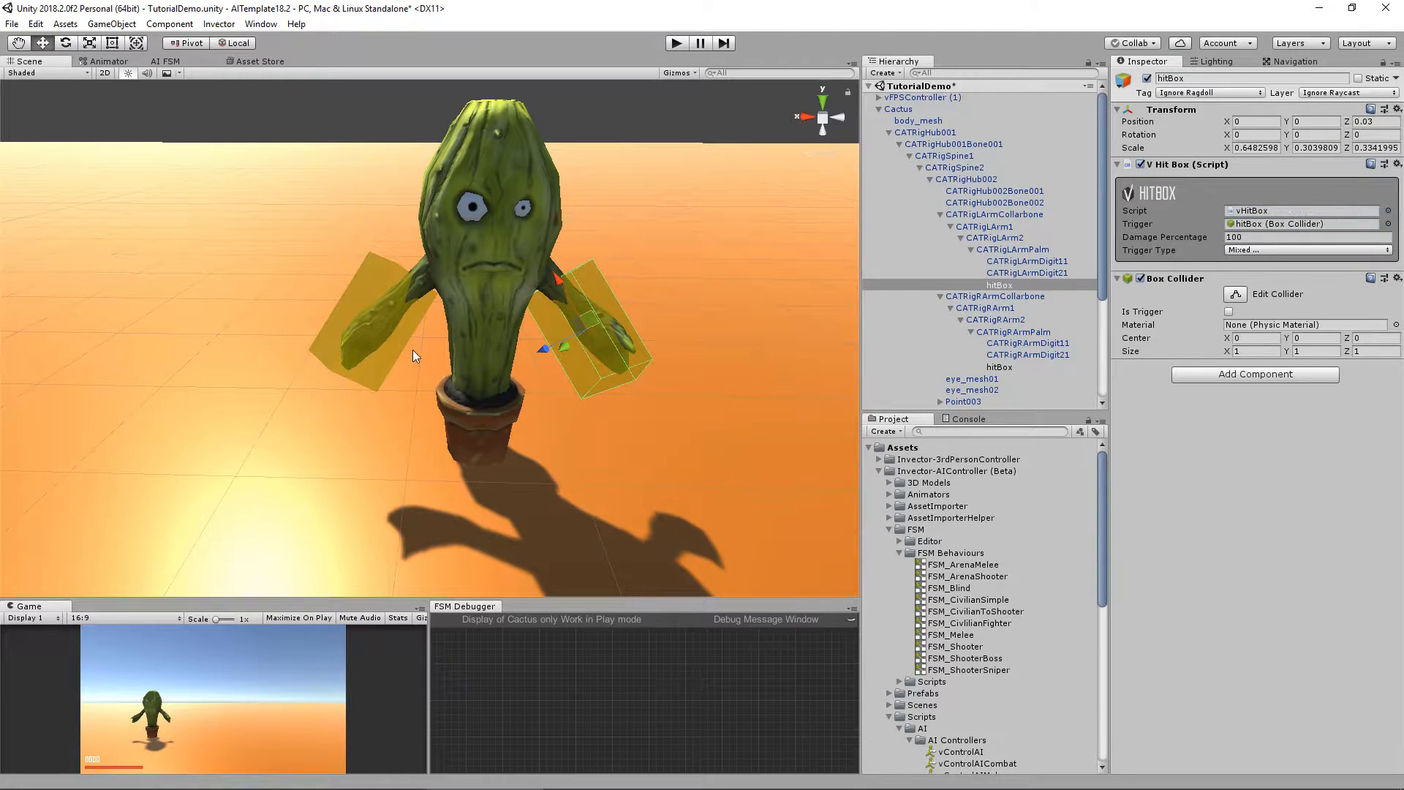
left_click(106, 60)
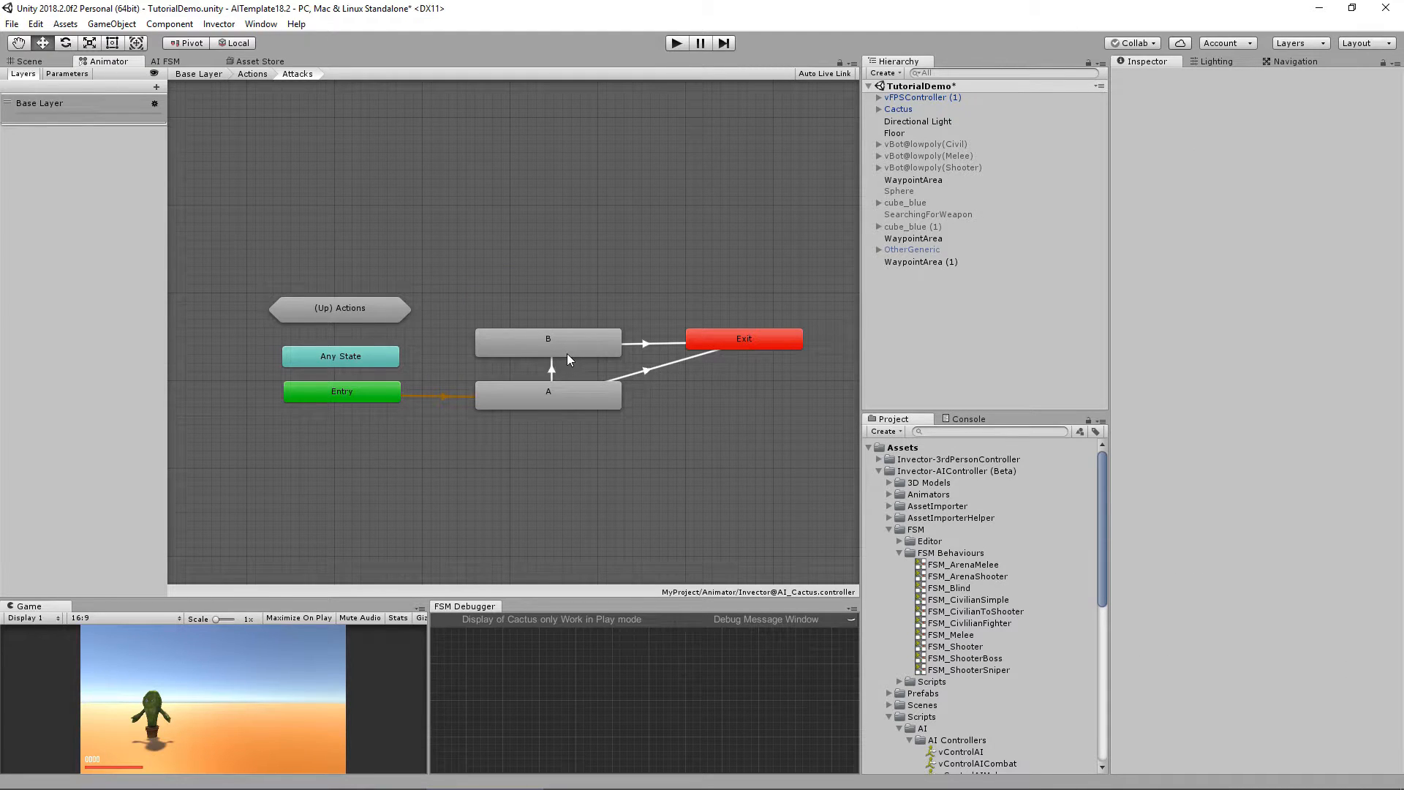
left_click(957, 622)
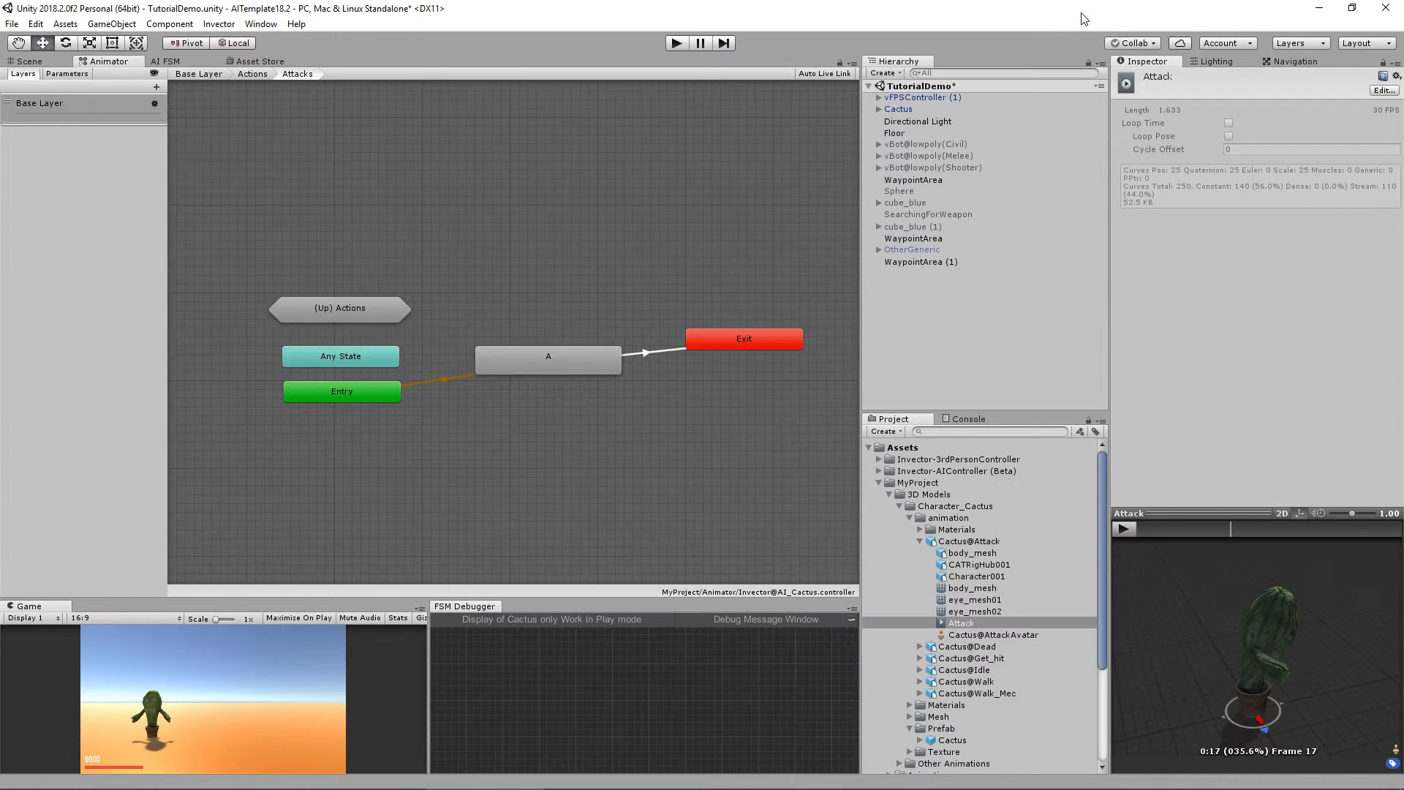
Step: Select attack state A to add vMeleeAttackControl behaviours using the RightHand
left_click(547, 356)
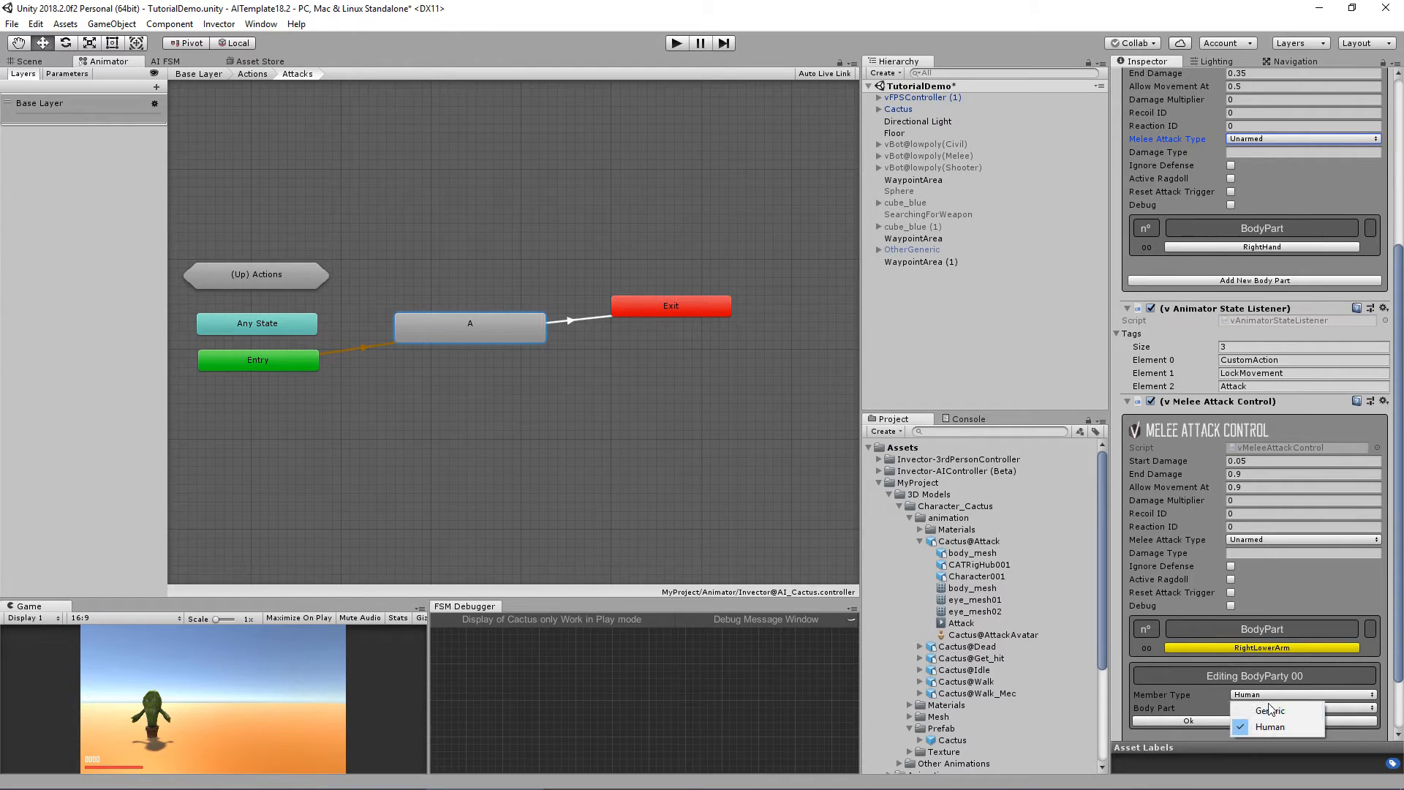
Step: Set the damage windows: RightHand 0.2 to 0.35, LeftHand 0.6 to 0.75
left_click(1269, 726)
type("0.75")
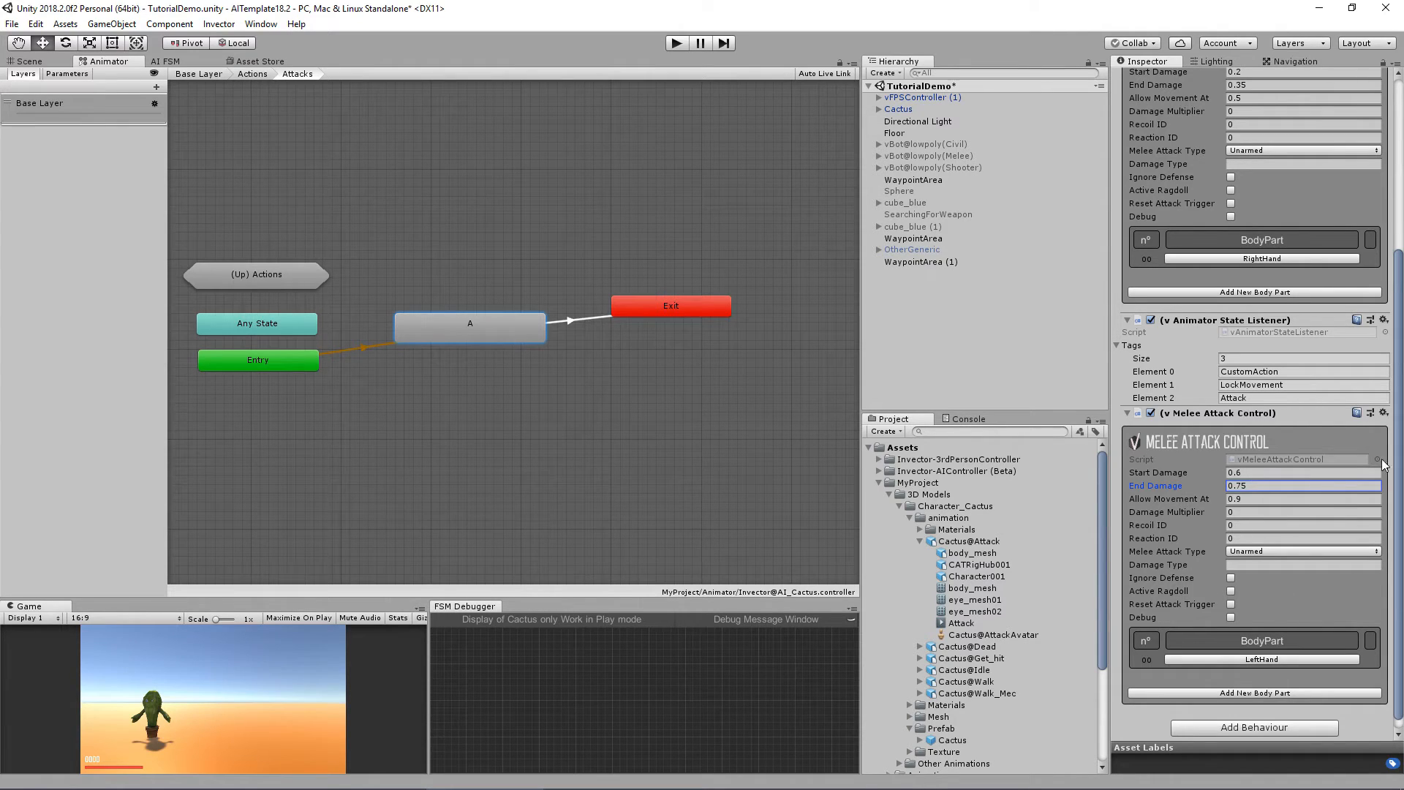